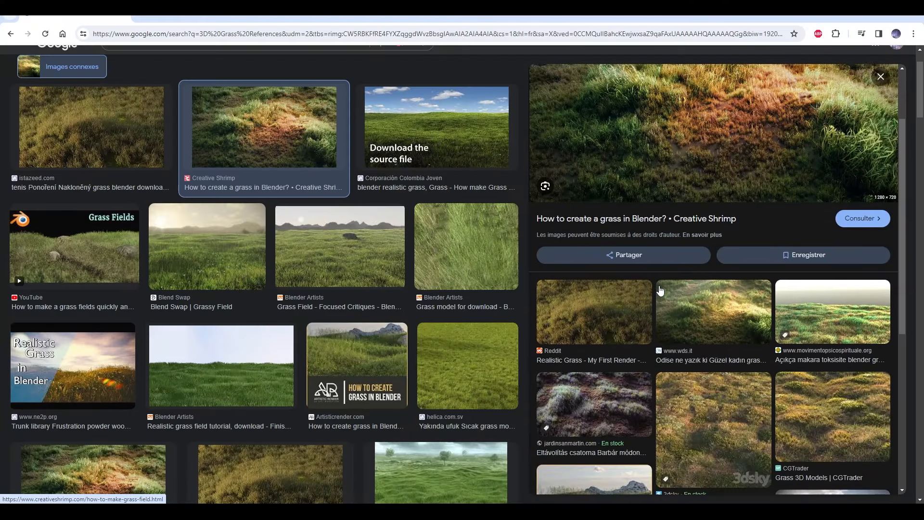
Browse Ground Cover, Flowering Plant and Grass to pick Wild Grass, Red Fountain and Periwinkle for export.
scroll(down, 3)
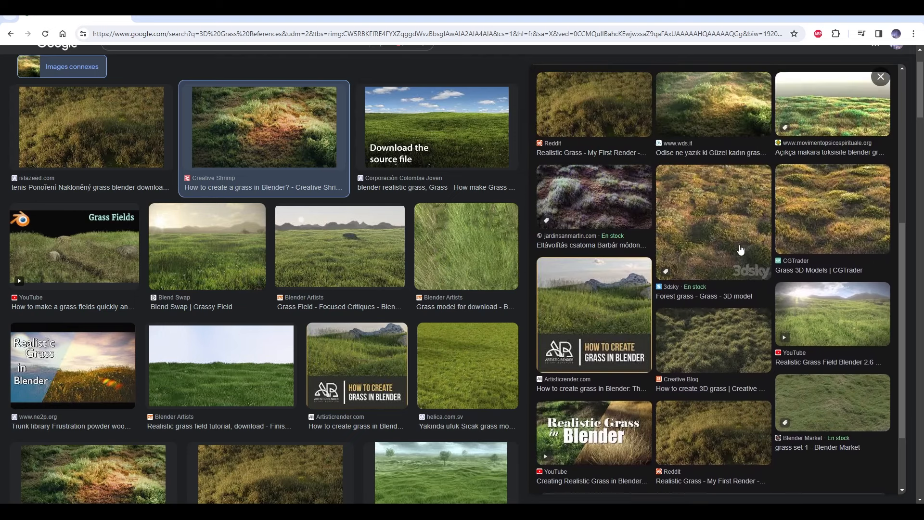
click(713, 222)
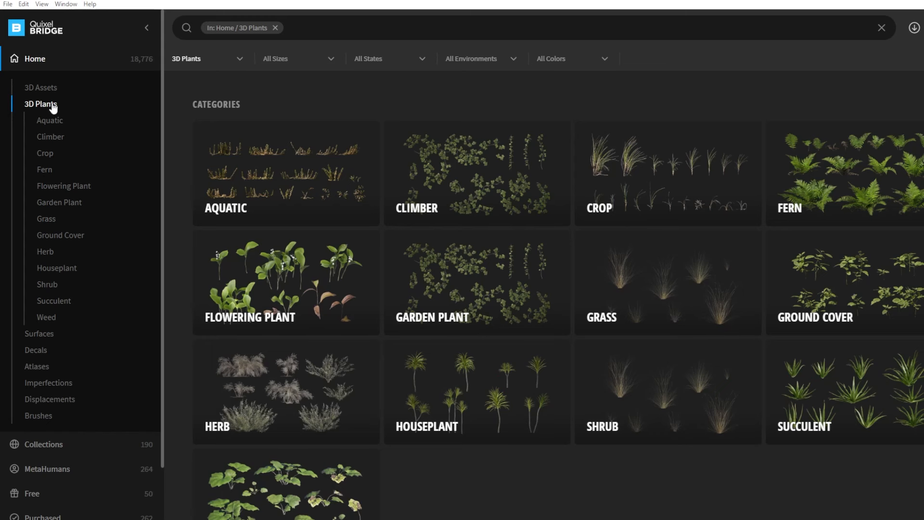
mouse_move(335, 191)
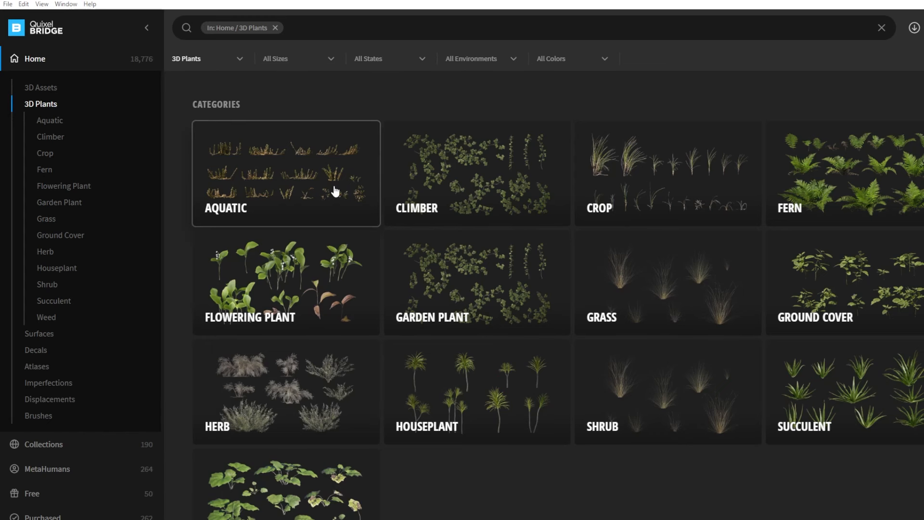
mouse_move(897, 266)
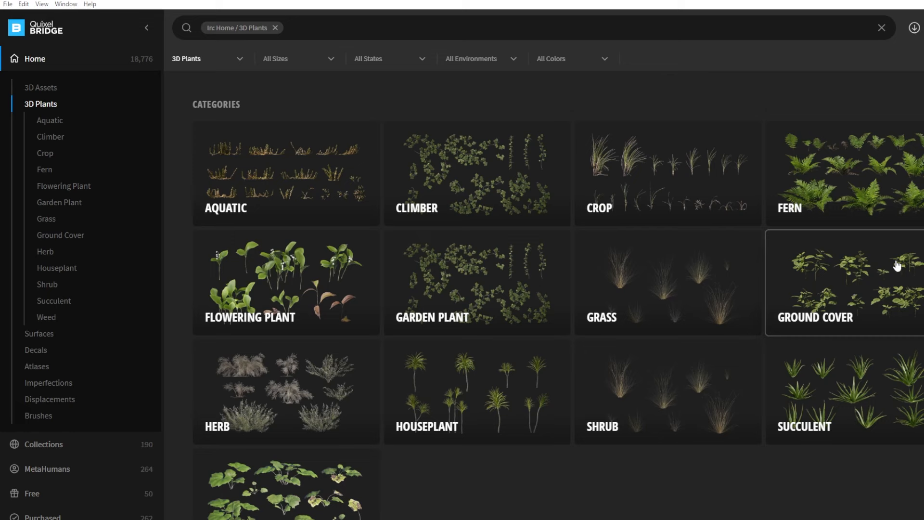
click(843, 282)
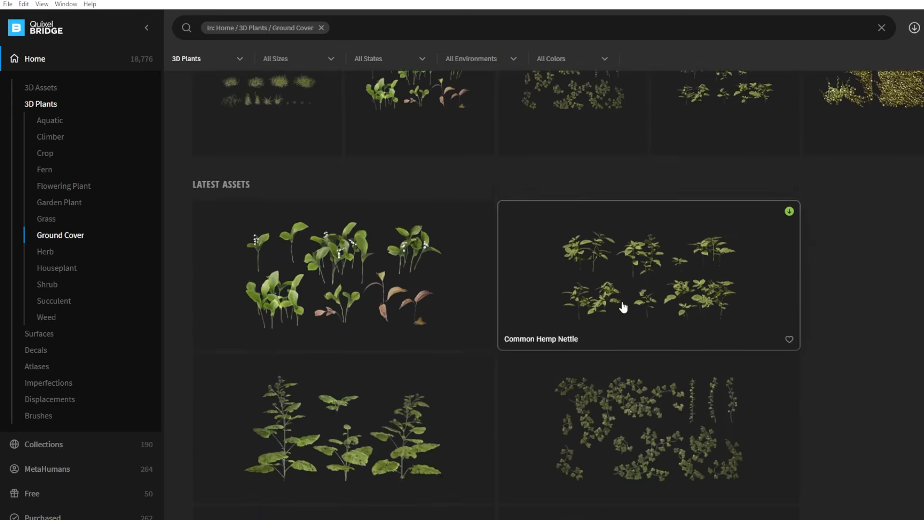
click(64, 185)
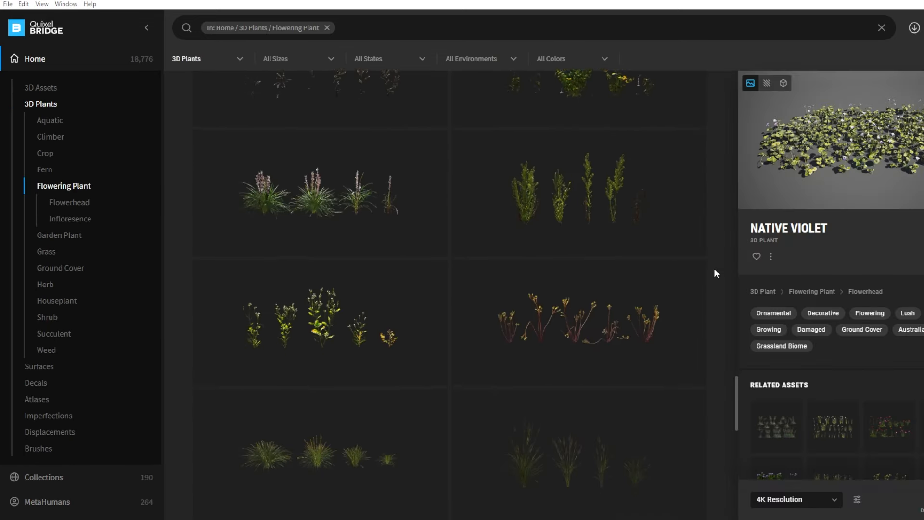
scroll(down, 3)
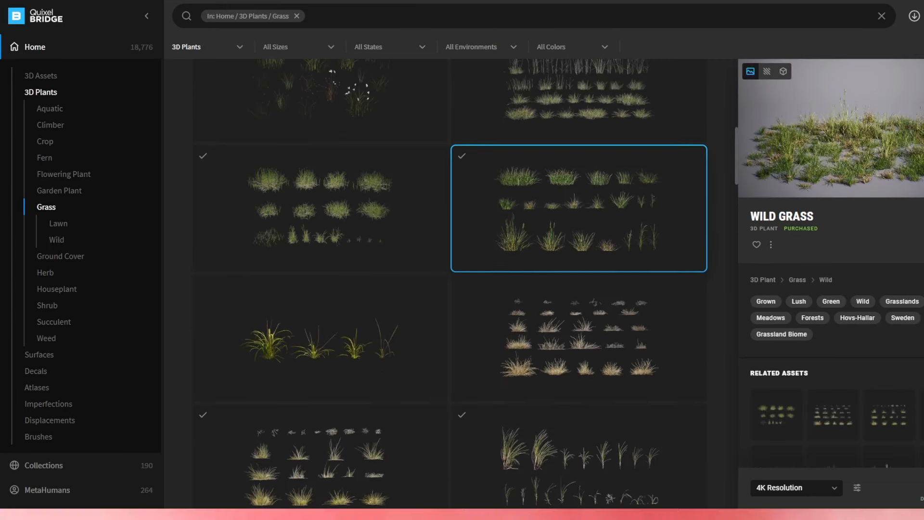
click(63, 173)
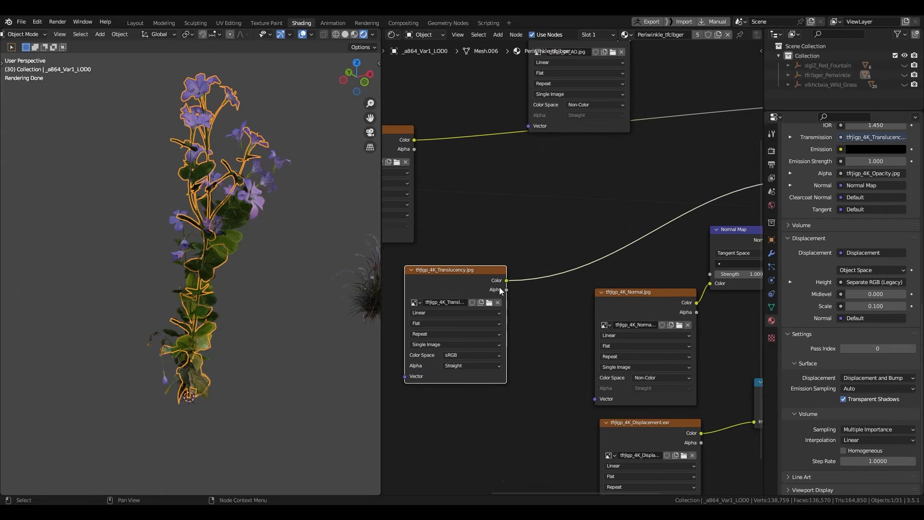
Set Cycles to the Experimental feature set and raise the Transparent max bounces.
click(135, 22)
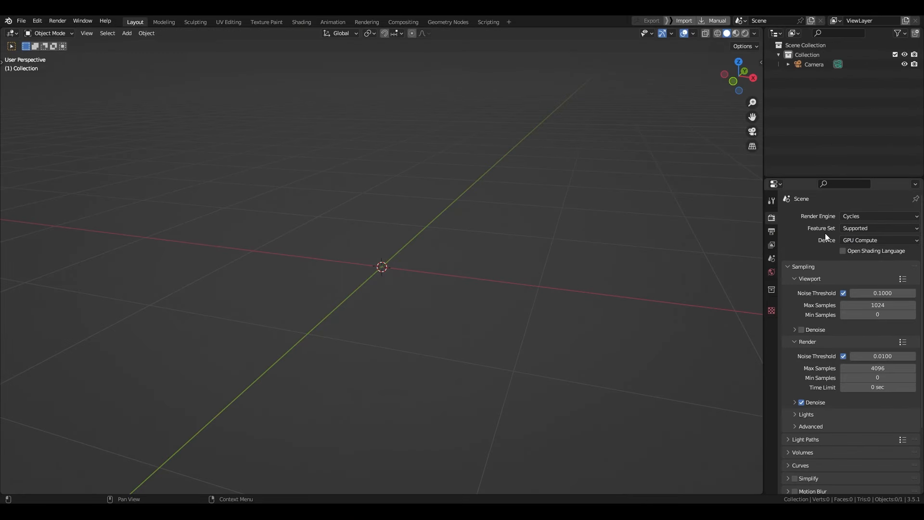
click(878, 228)
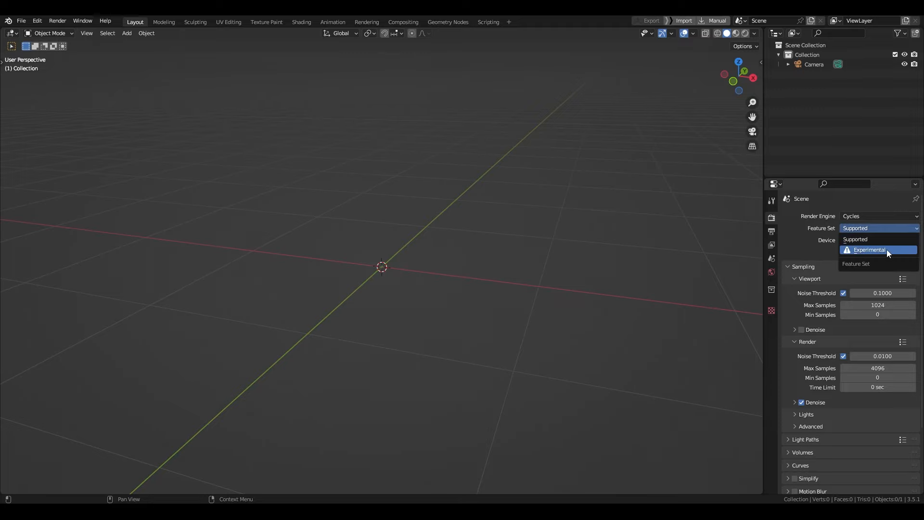
click(869, 250)
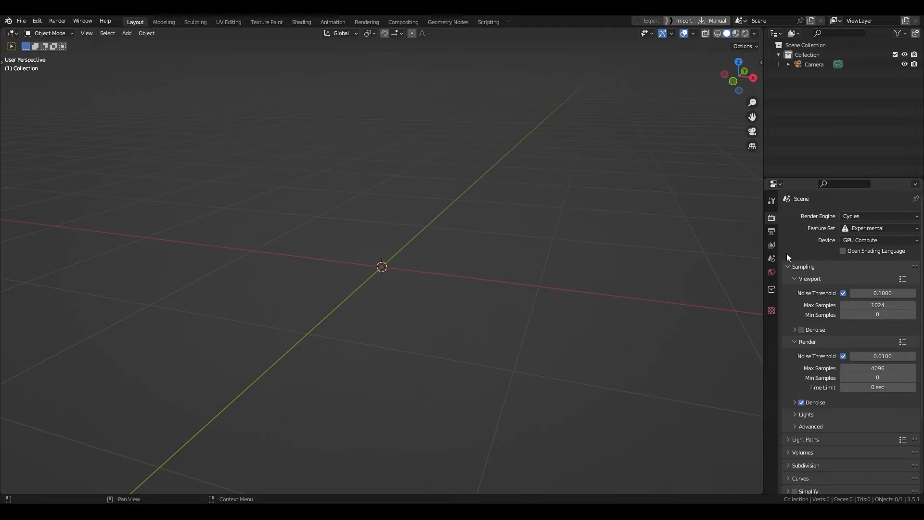
click(301, 23)
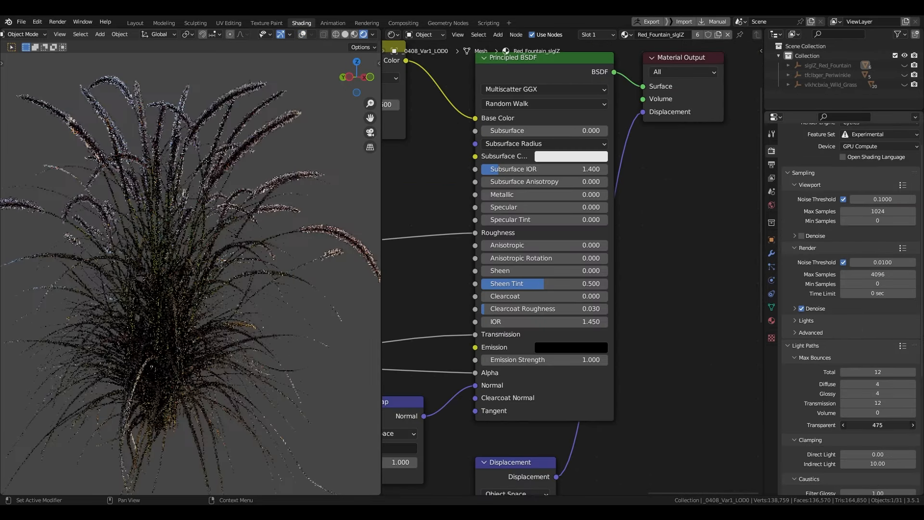
click(135, 22)
text(Gras)
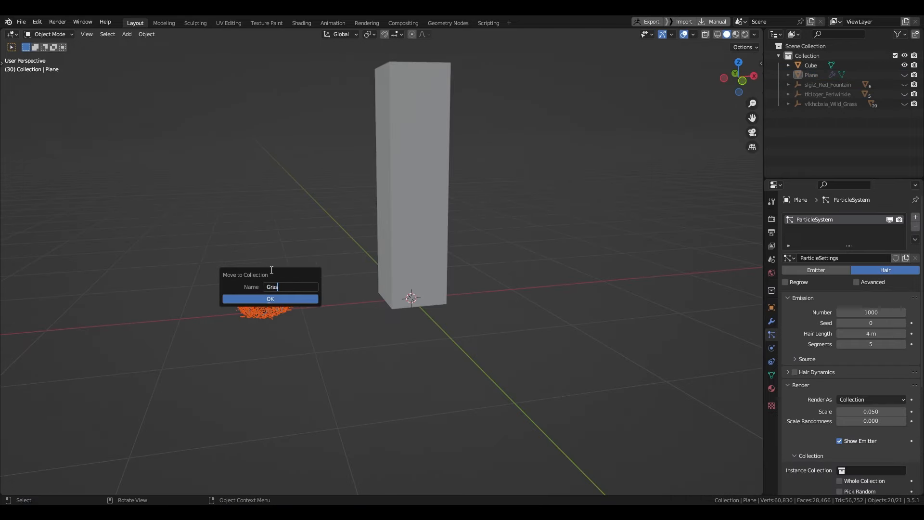
Group the plants into a Grass collection and make the plane's hair particles render that collection.
click(269, 298)
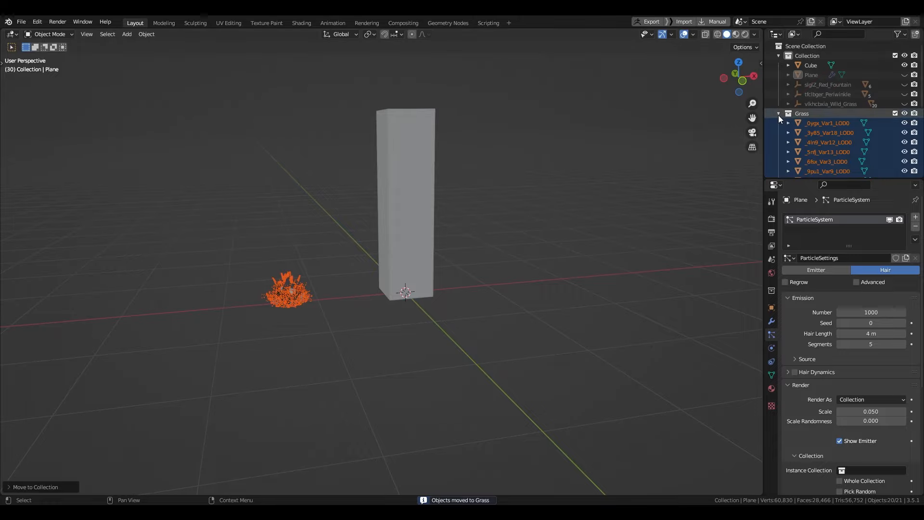
click(816, 270)
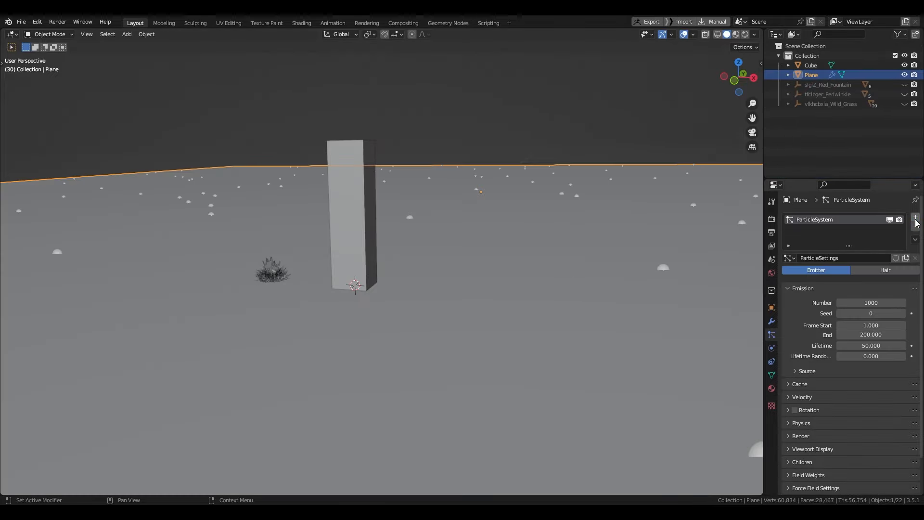
click(884, 269)
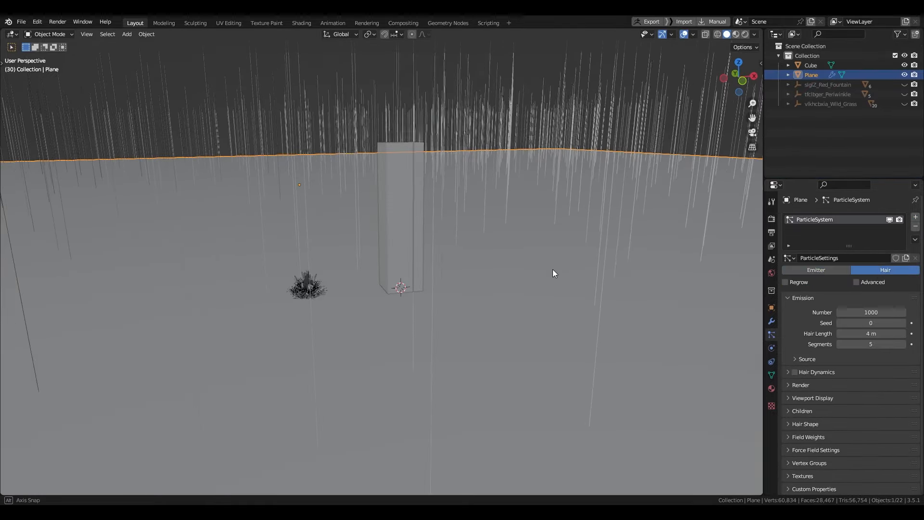
click(800, 384)
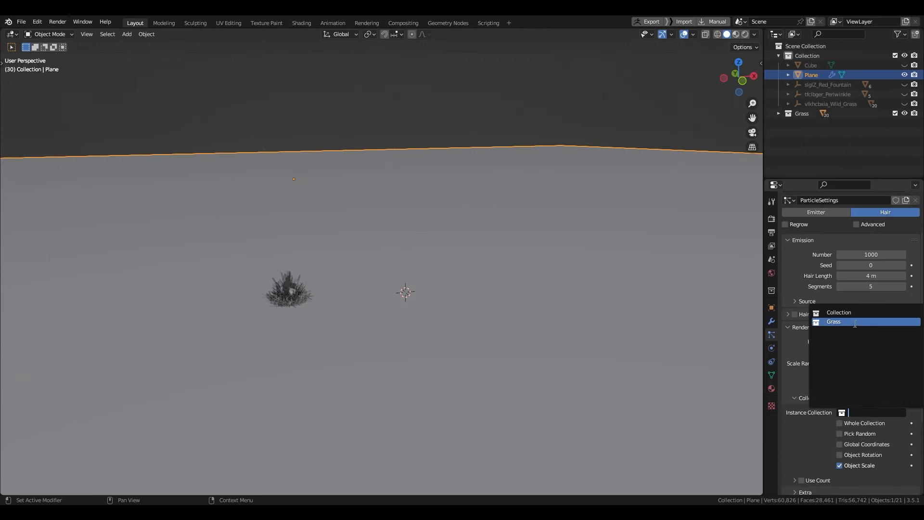
click(834, 322)
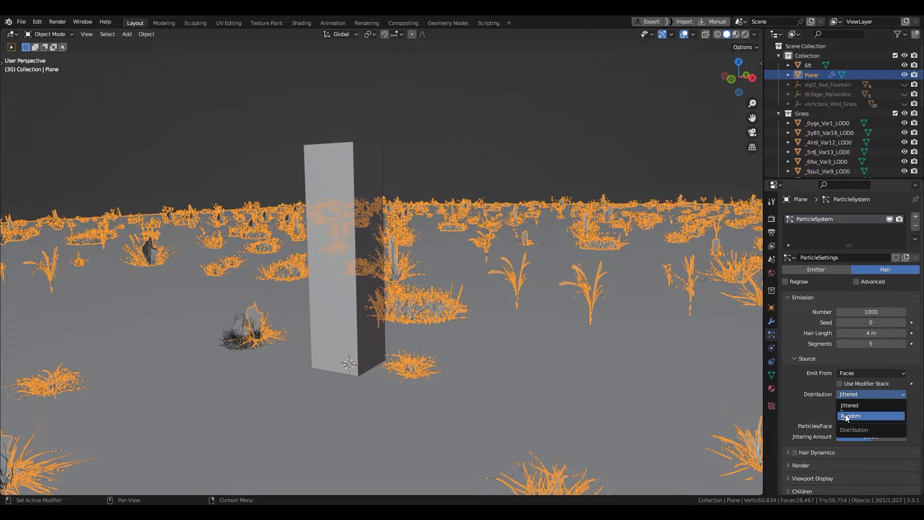
Scatter randomly at 0.657 scale, 0.265 randomness, Pick Random on and Interpolated children.
click(850, 416)
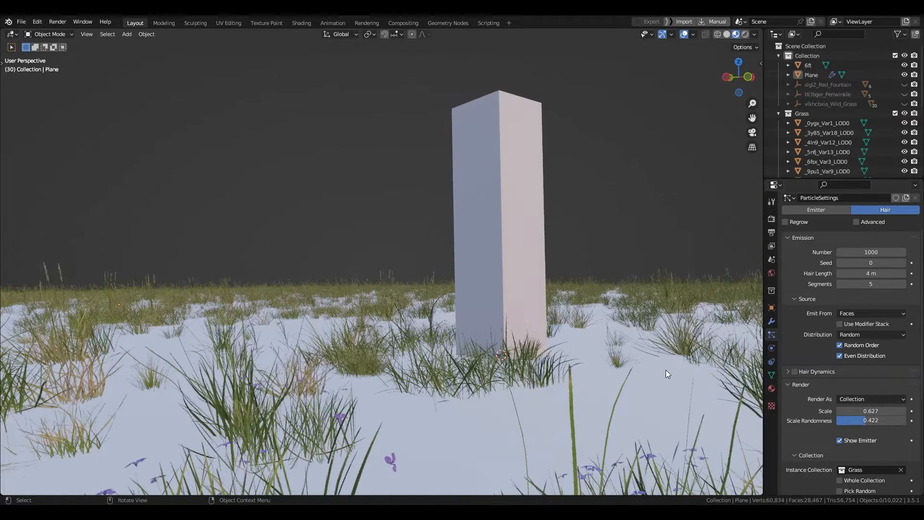
click(810, 75)
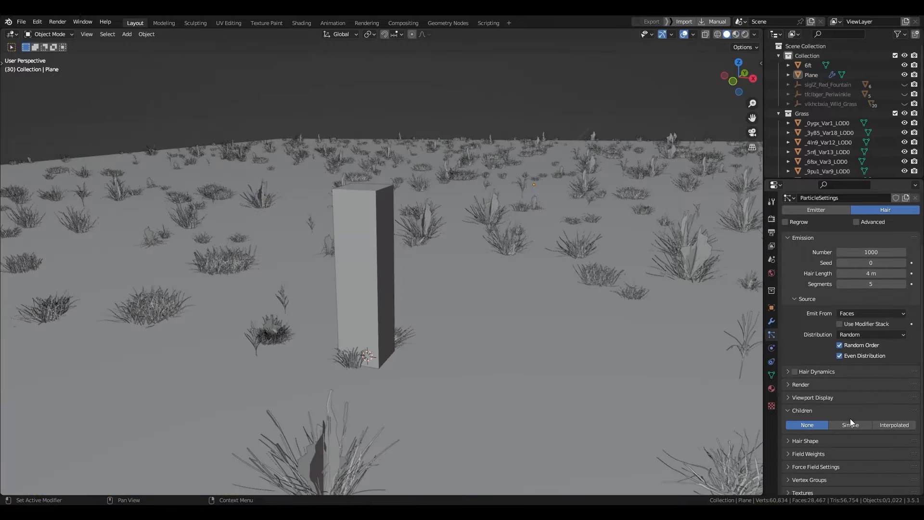
click(894, 425)
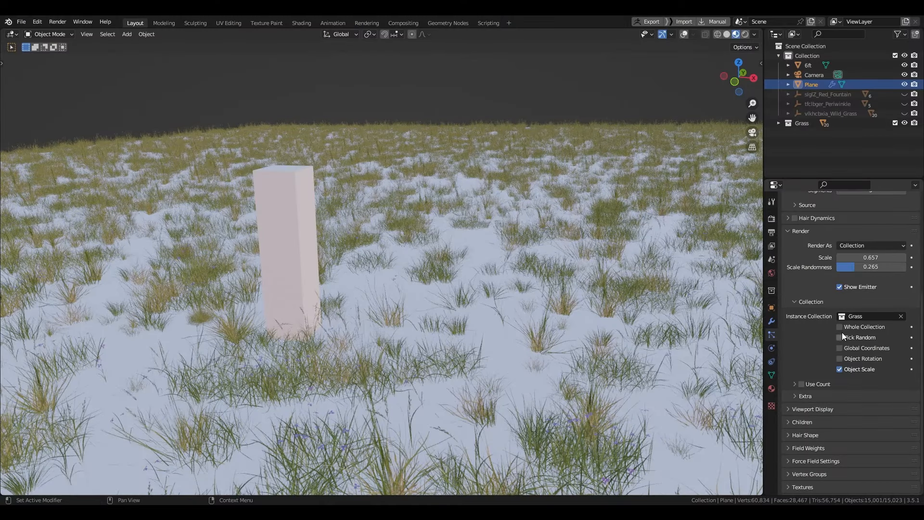
click(840, 337)
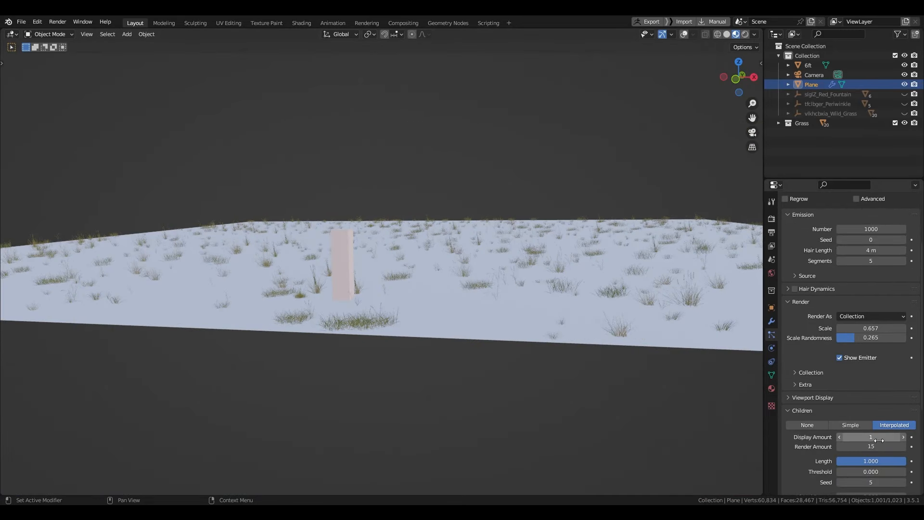
Add a second particle system scattering 120 Flowers1 instances, then choose the Wild Grass surface in Bridge.
click(916, 218)
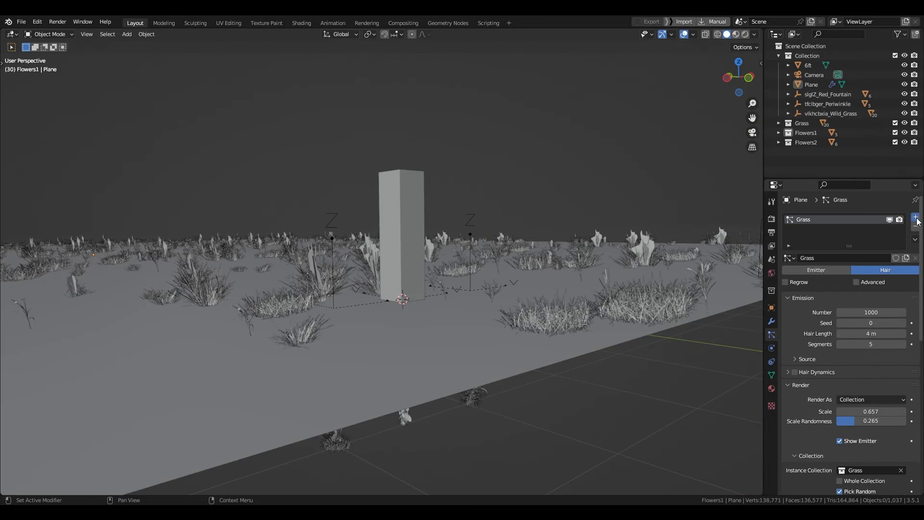
click(915, 218)
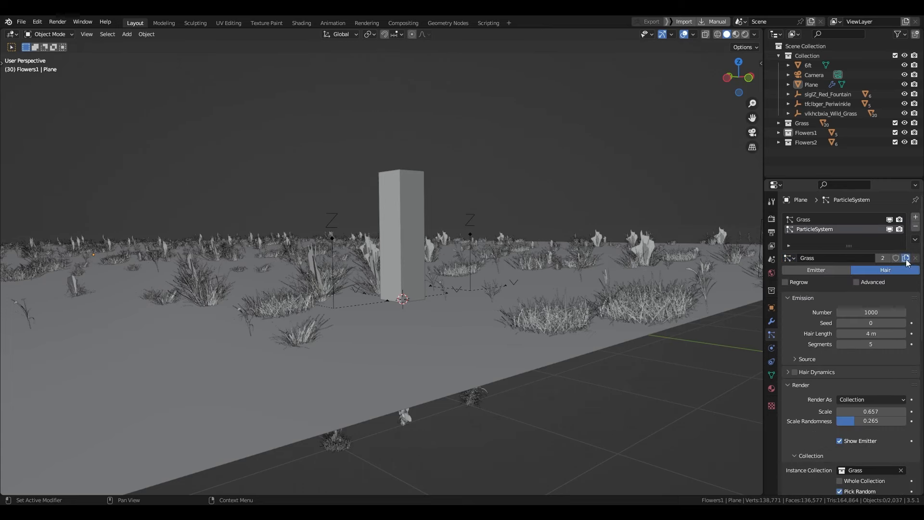
scroll(down, 3)
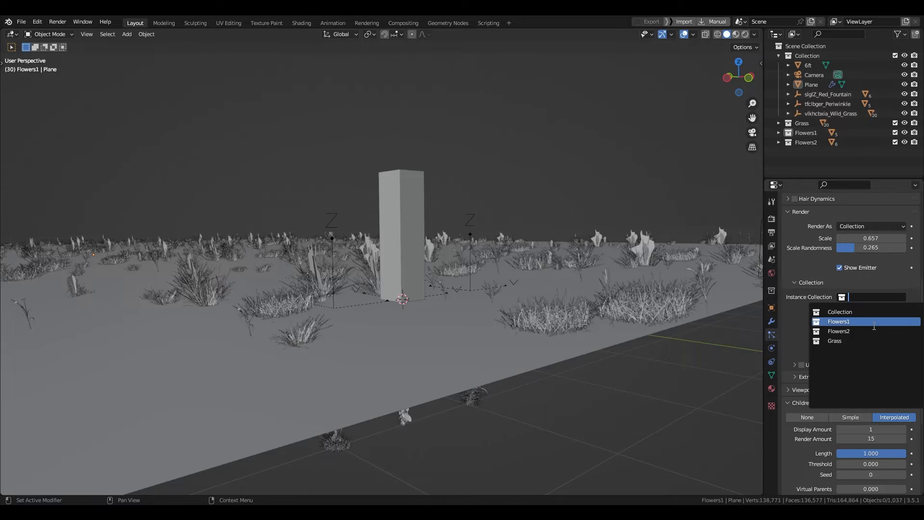
click(839, 321)
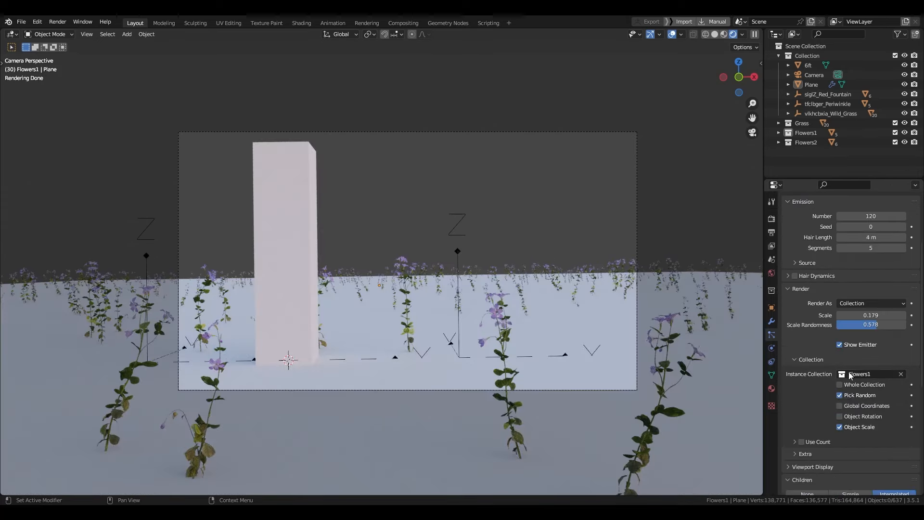
click(871, 374)
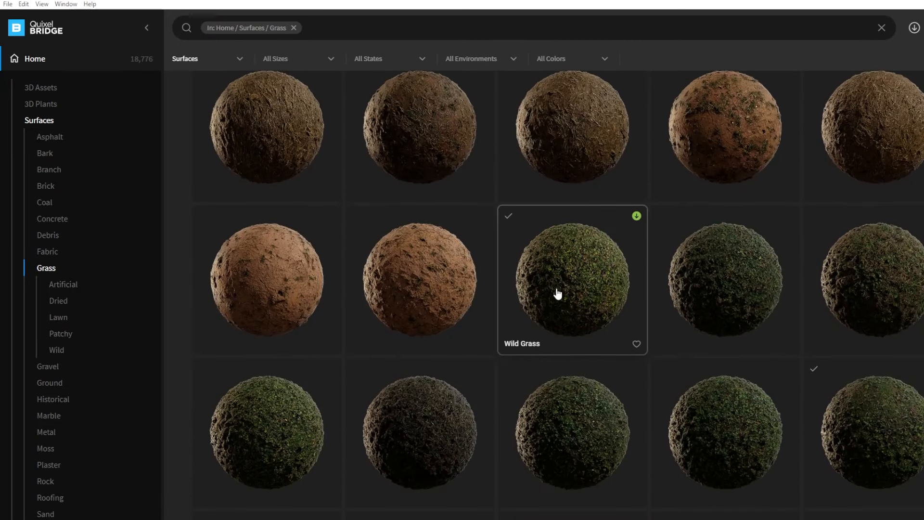
click(571, 280)
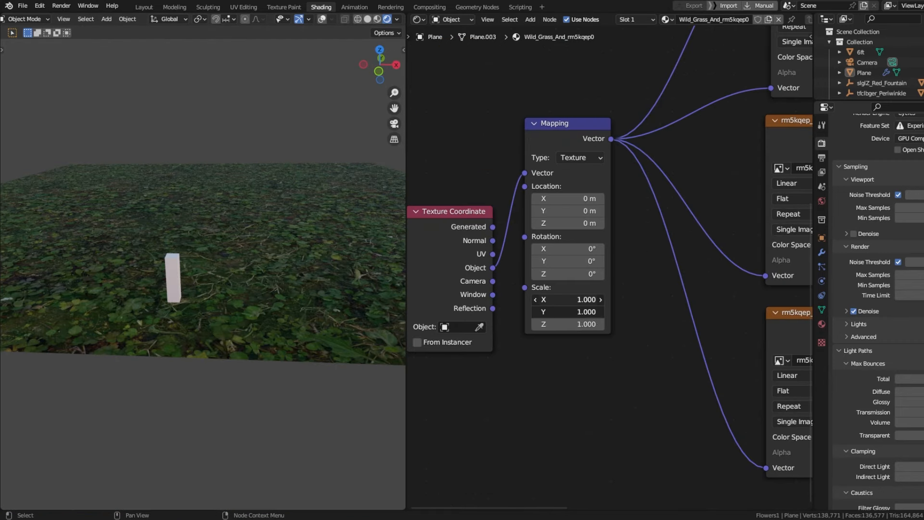
Set the Wild Grass Mapping node scale to 0.1 on X, Y and Z.
click(567, 299)
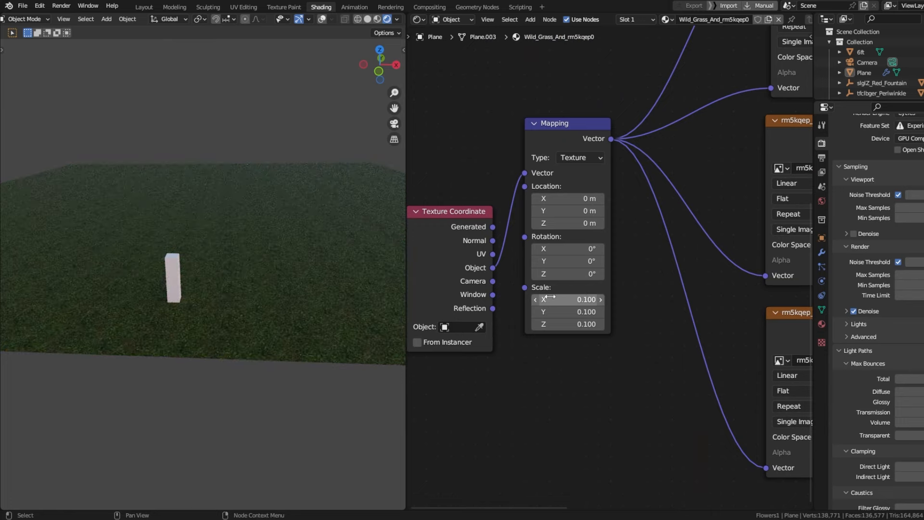
click(144, 7)
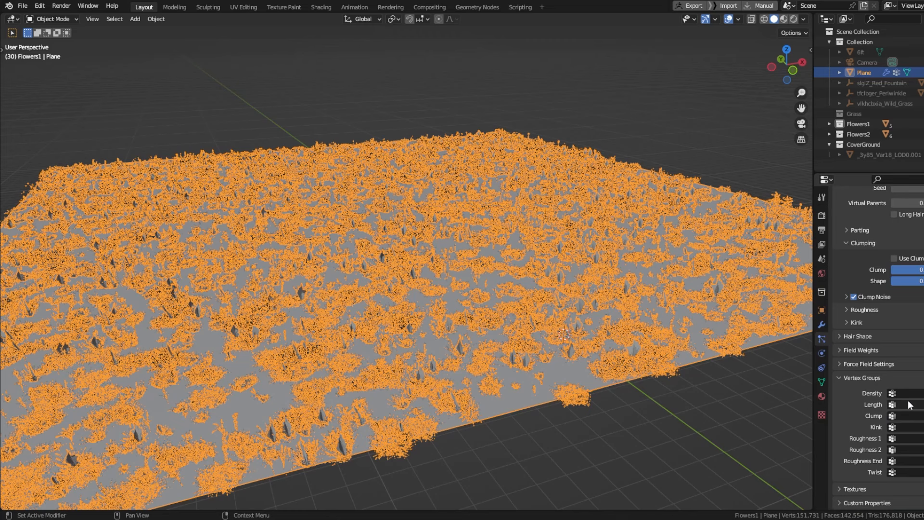
Subdivide the plane into a 1,024-face grid in Edit Mode and return to Object Mode.
click(907, 393)
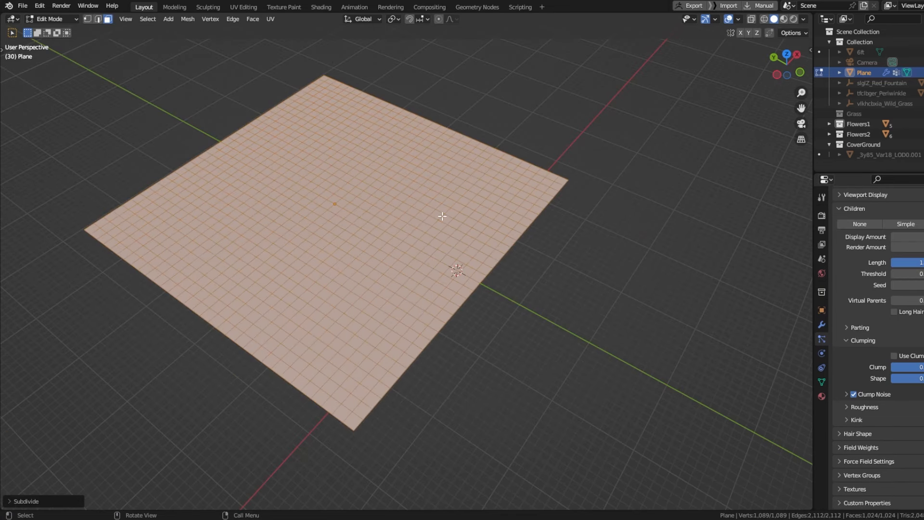
click(52, 18)
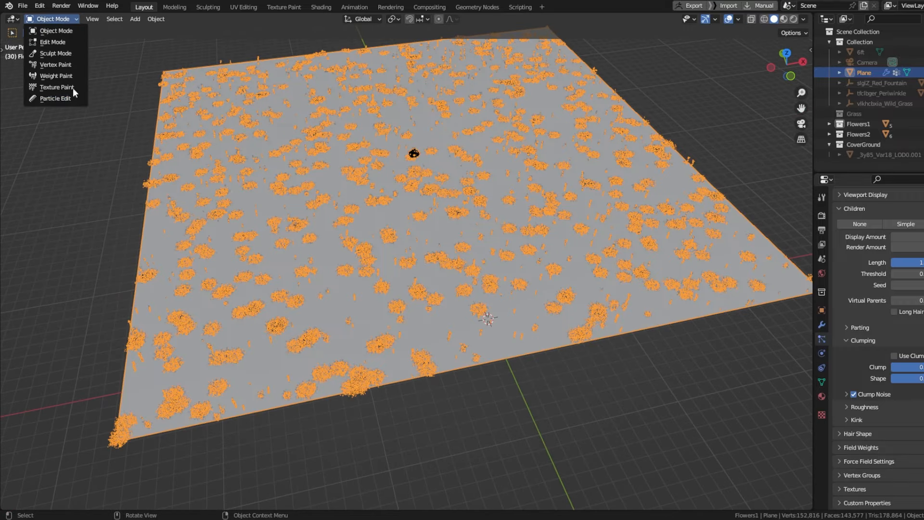
click(55, 75)
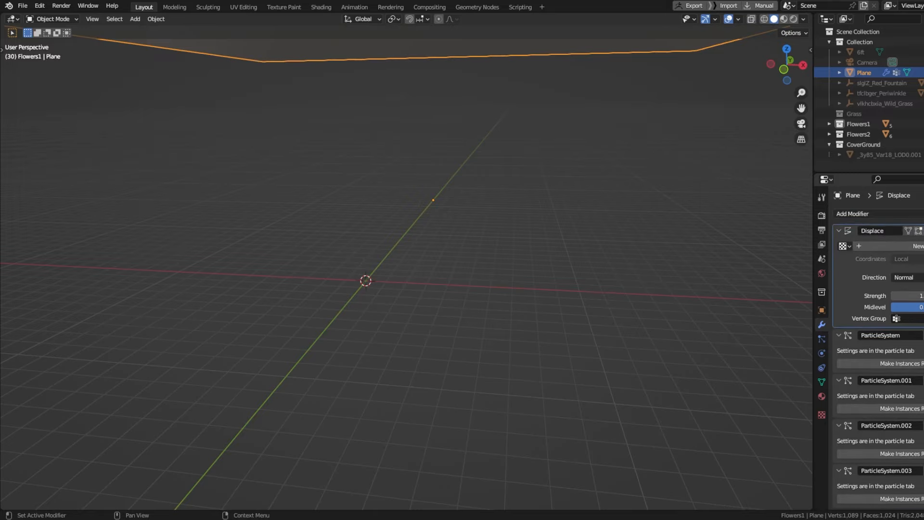
Give the Displace modifier a new Clouds texture so the ground undulates.
click(896, 243)
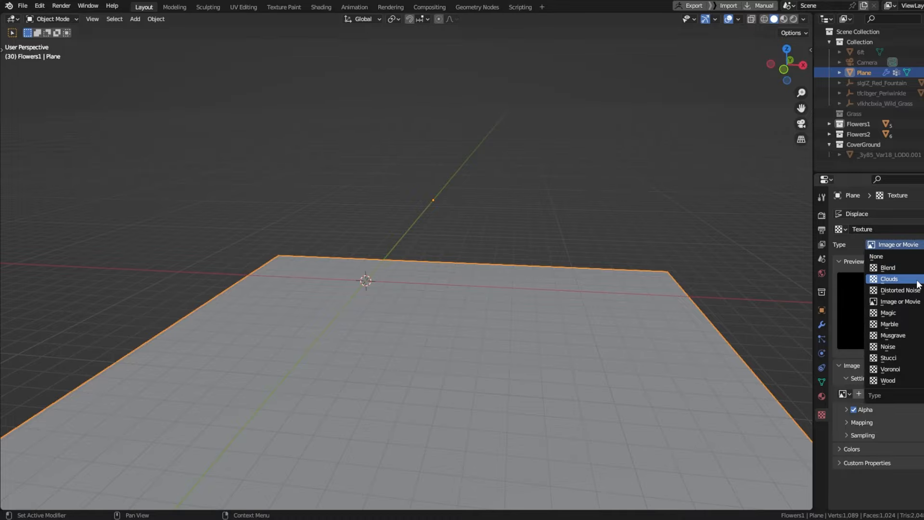
click(889, 278)
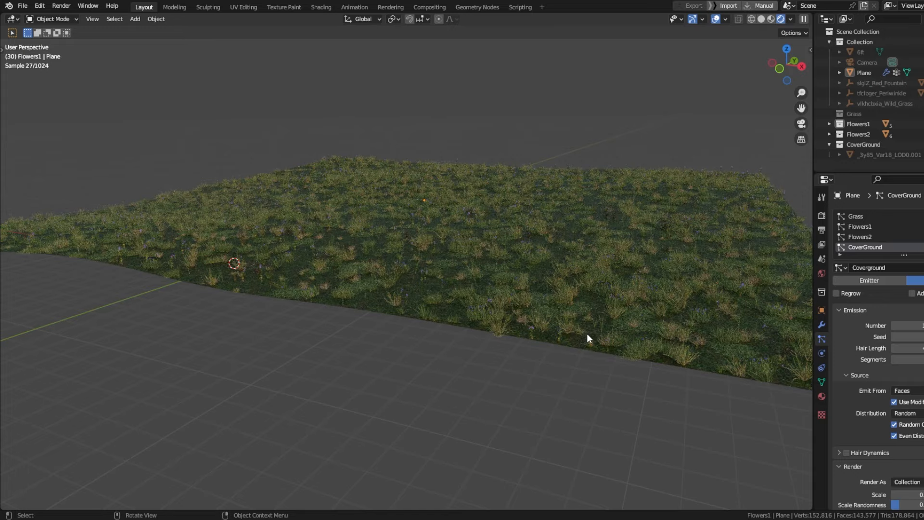
click(321, 7)
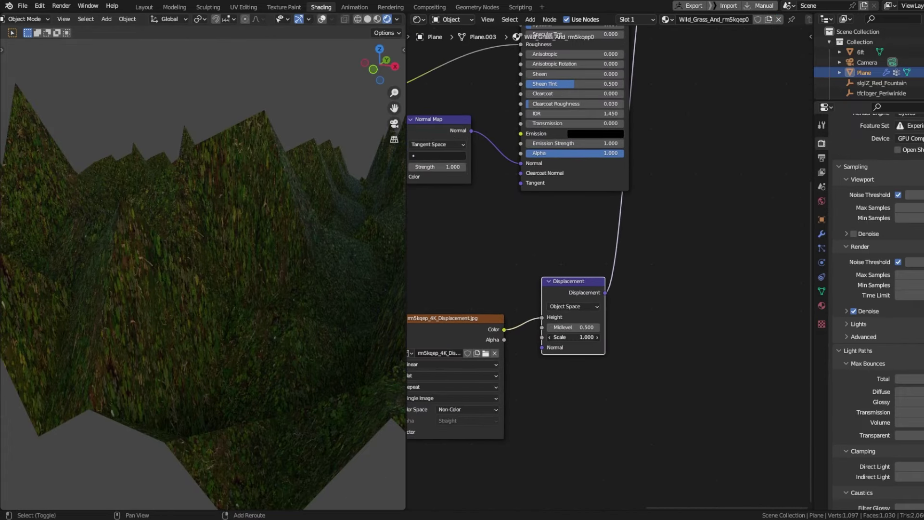
Lower the Displacement node scale to 0.09 for gently rolling ground.
click(571, 337)
text(0.090)
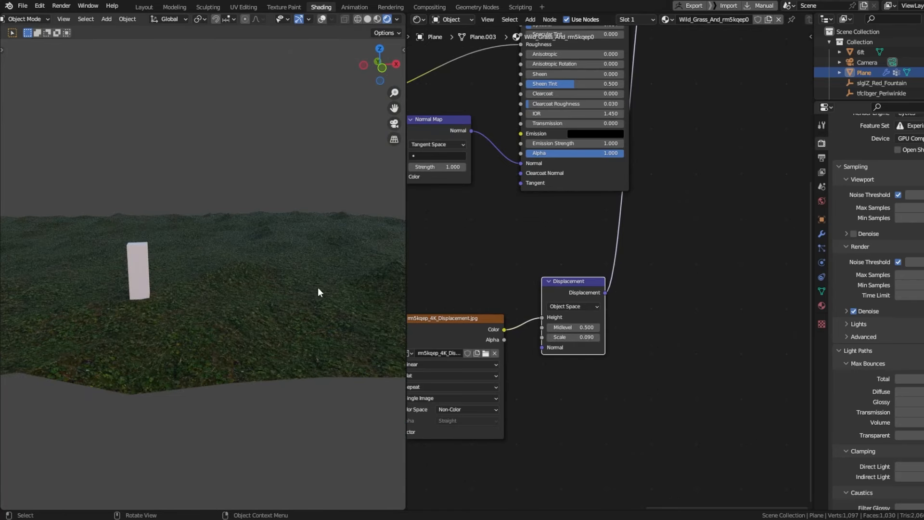
click(821, 234)
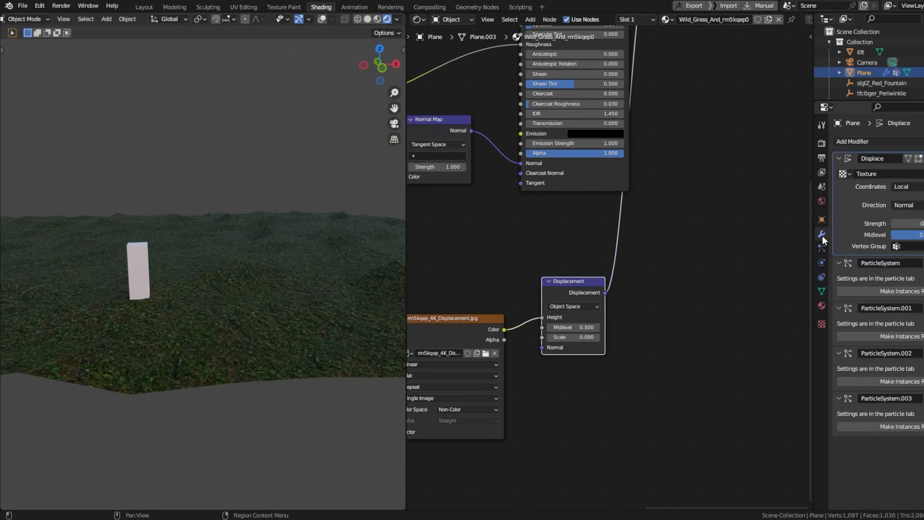